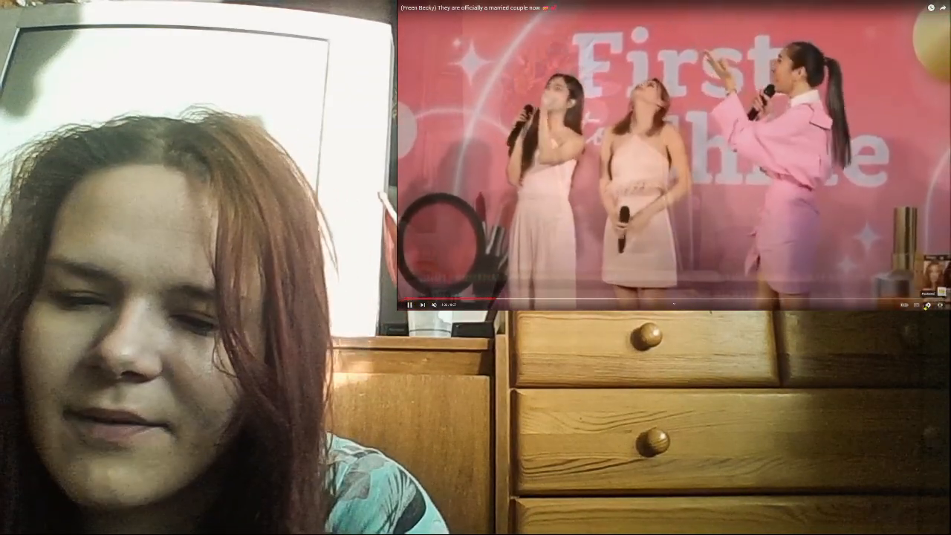
# Check the playback speed choices in the YouTube video settings, then dismiss the settings.
pyautogui.click(929, 304)
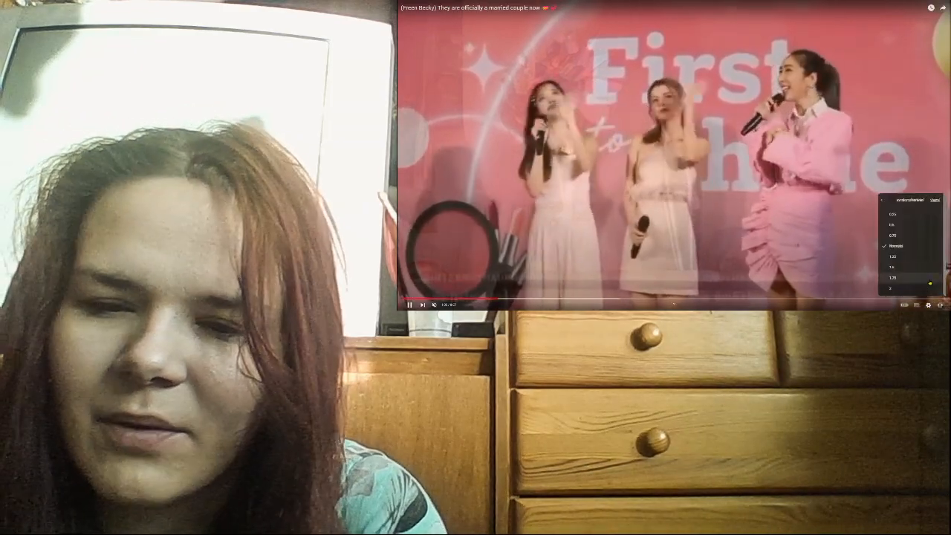
pyautogui.click(896, 266)
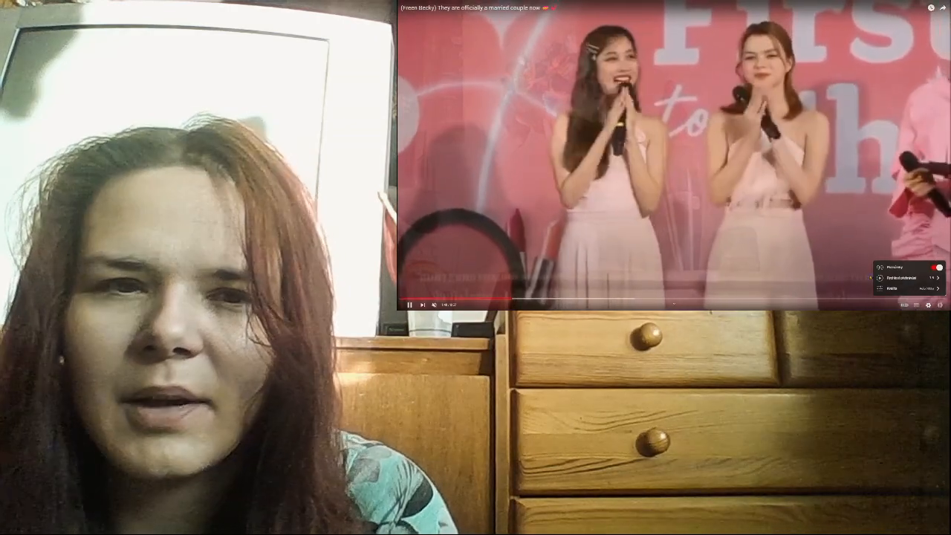
pyautogui.click(902, 278)
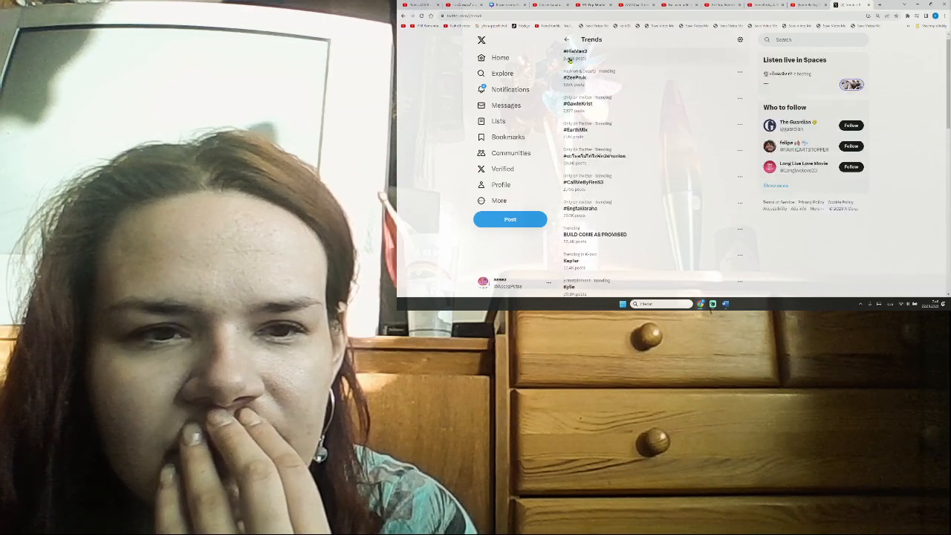
# Scroll down through the Trends list on the Explore page toward a trending hashtag.
pyautogui.scroll(-3)
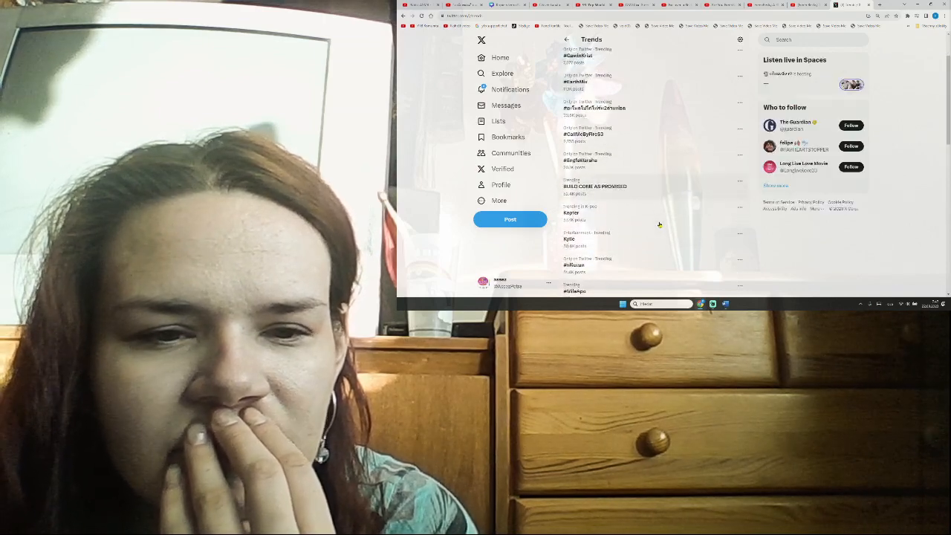
pyautogui.scroll(-3)
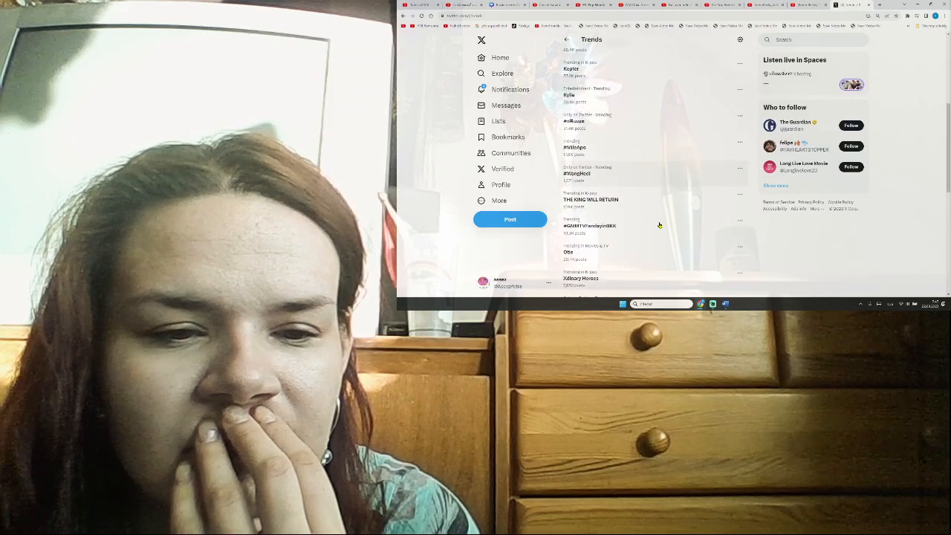
pyautogui.scroll(-3)
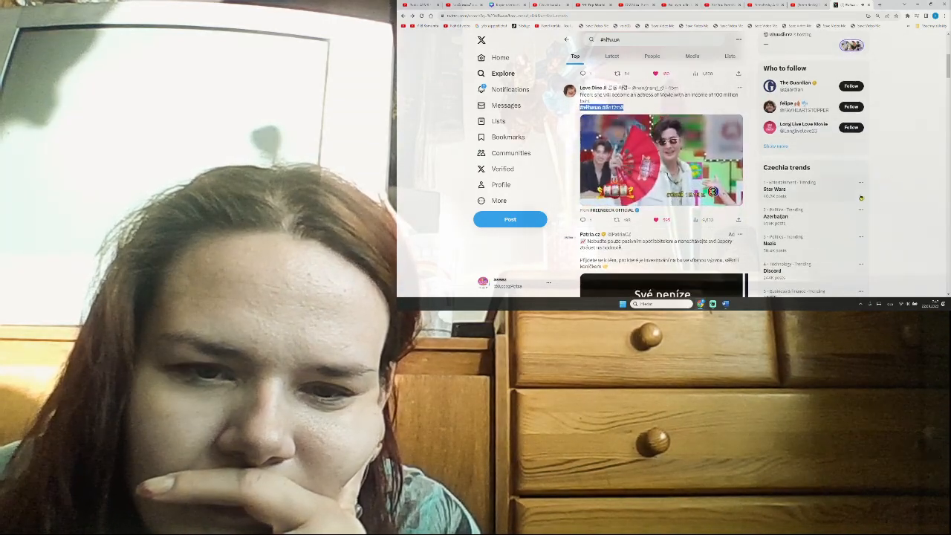
# Play the Haunting in Venice interview video from the hashtag feed in the full-size viewer.
pyautogui.scroll(-3)
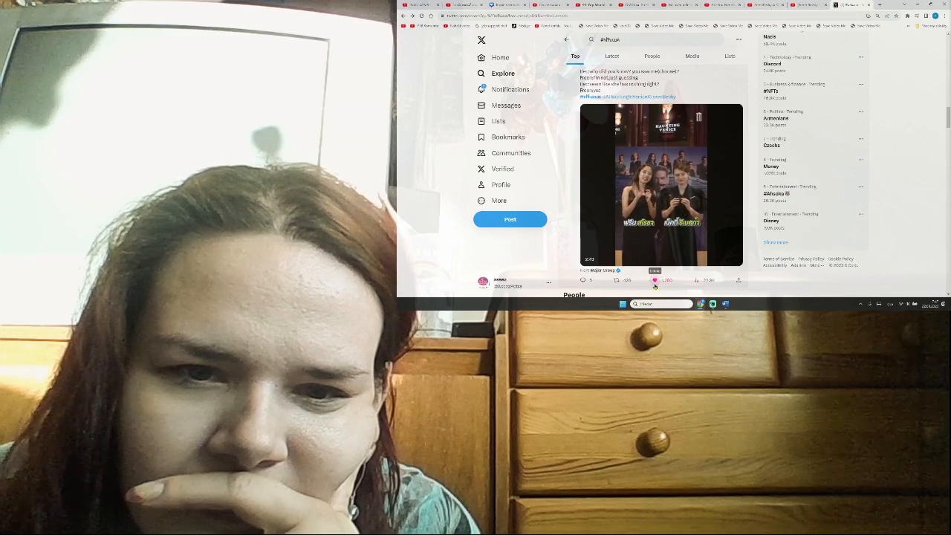
pyautogui.click(661, 186)
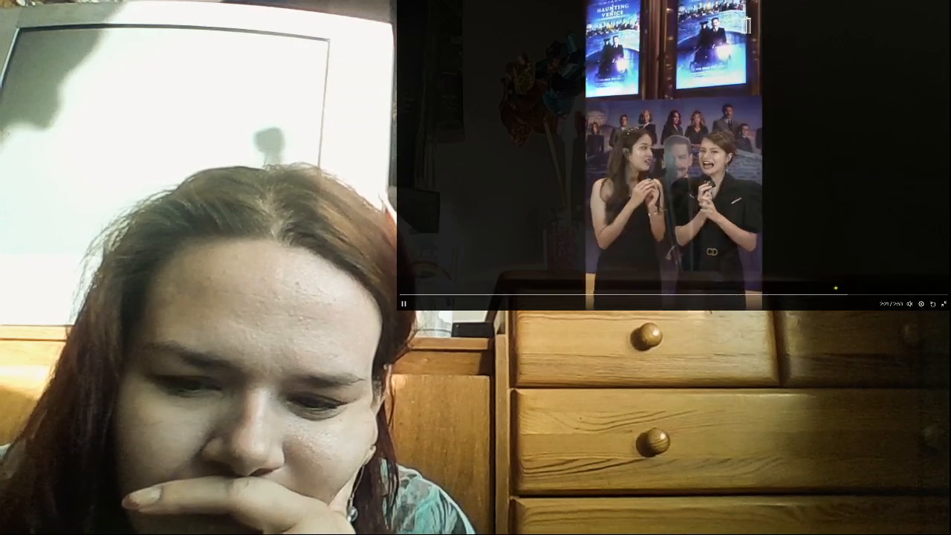
# Pause the interview video and close the viewer to return to the hashtag feed.
pyautogui.click(403, 303)
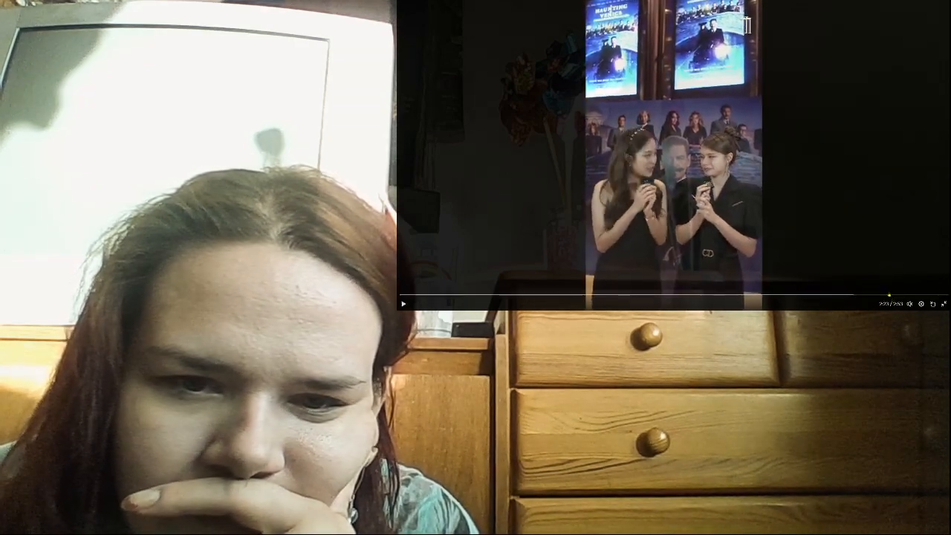
pyautogui.click(404, 303)
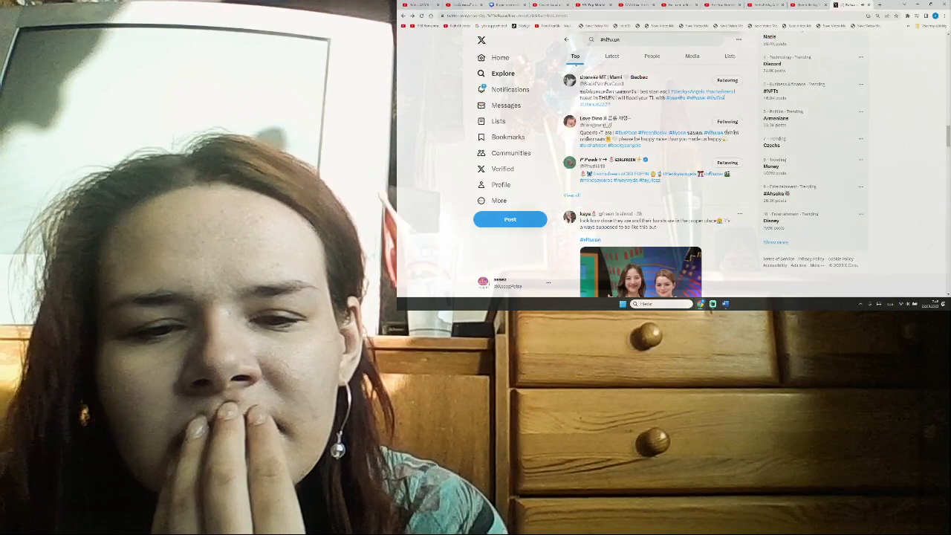
# Scroll further down the hashtag's Top results past more image and video posts.
pyautogui.scroll(-3)
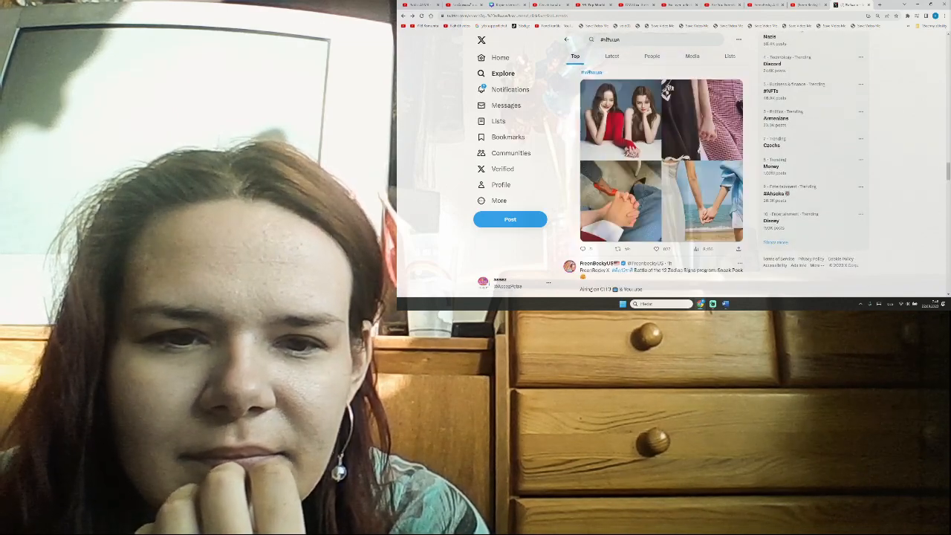
pyautogui.scroll(-3)
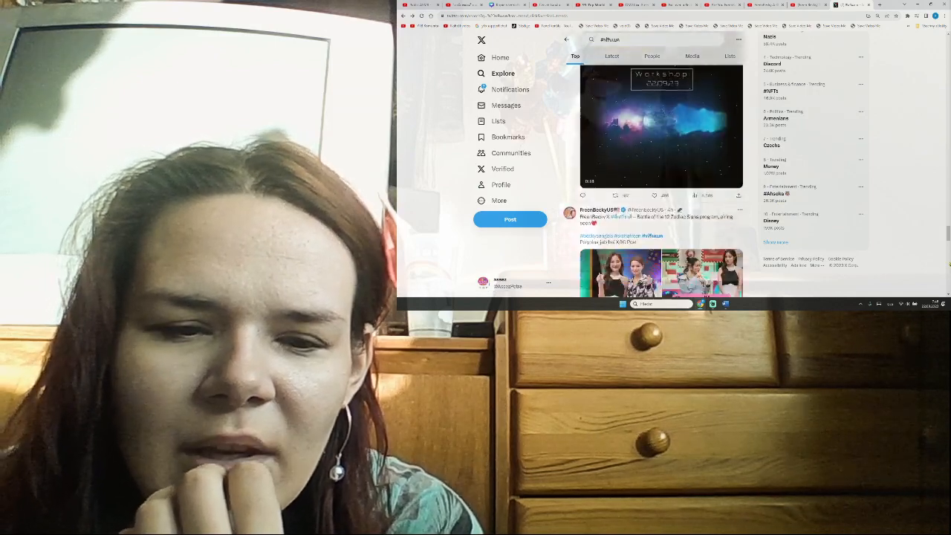
pyautogui.scroll(-3)
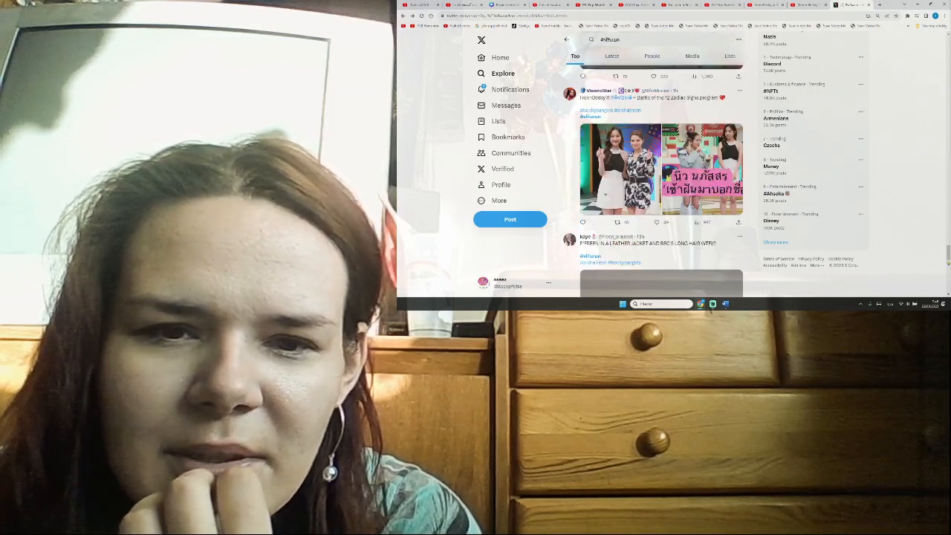